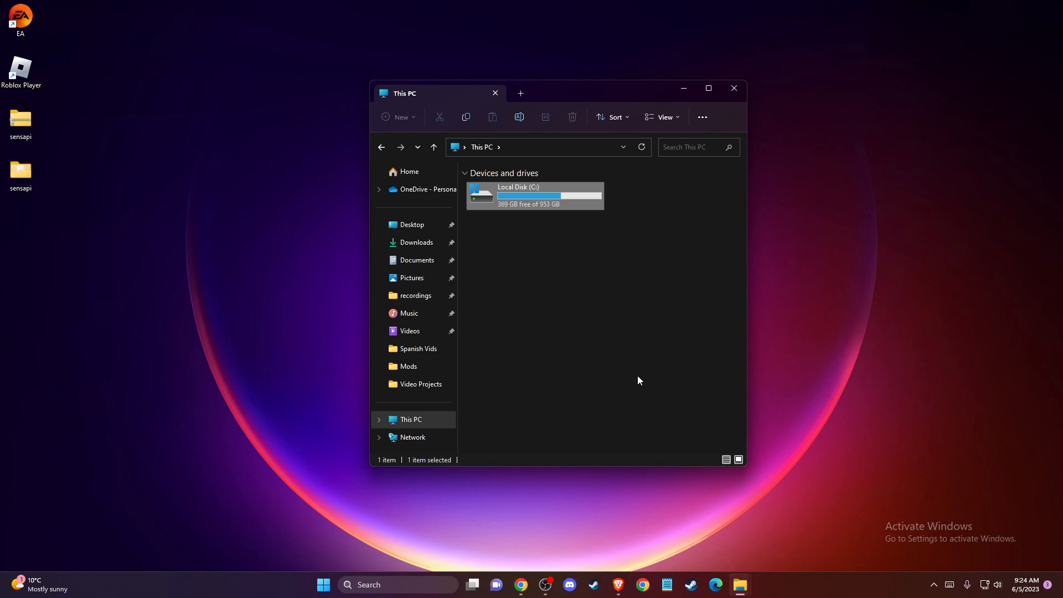
{"action": "mouse_move", "coordinate": [616, 488]}
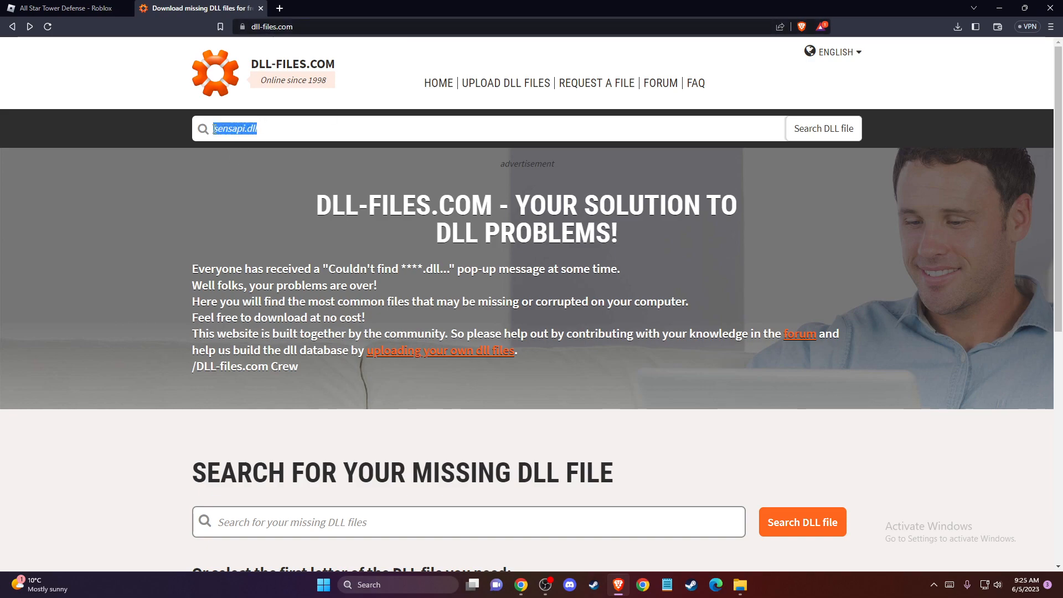
Step: Search DLL-FILES.COM for sensapi.dll and select the 64-bit architecture in its versions list
{"action": "left_click", "coordinate": [310, 127]}
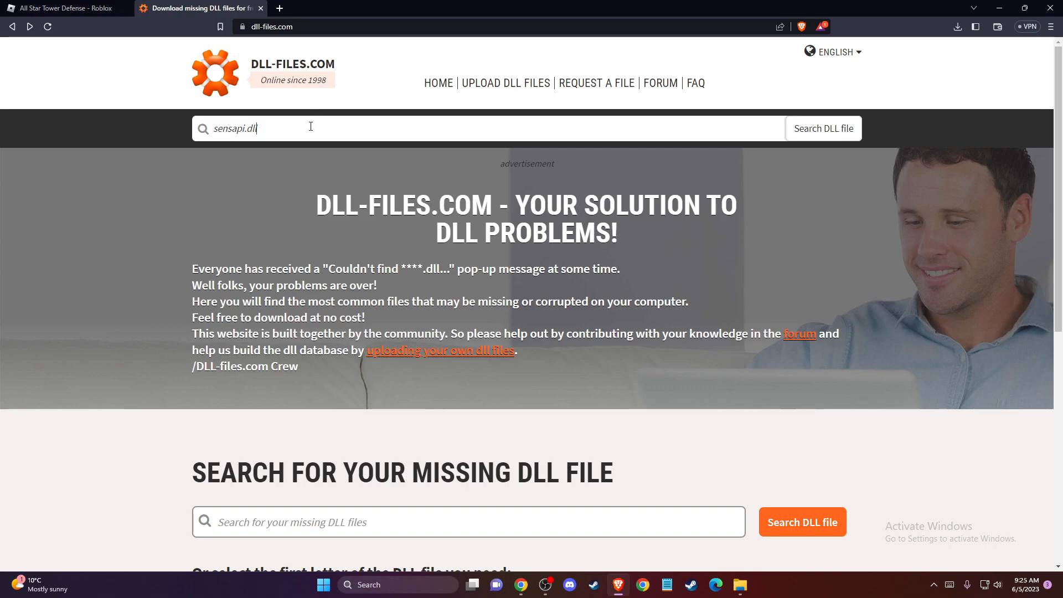
{"action": "left_click", "coordinate": [822, 127]}
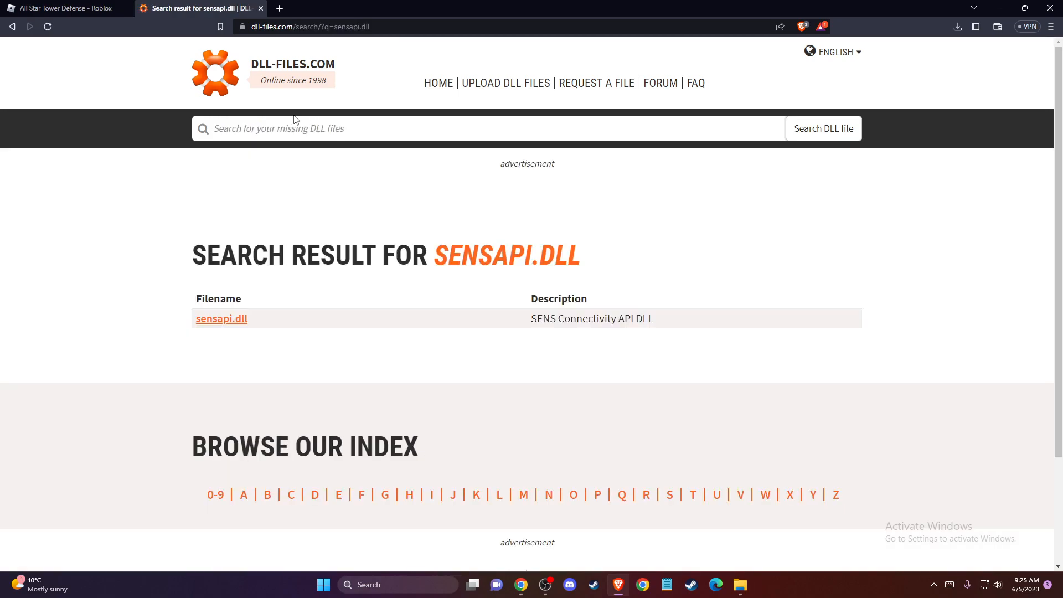
{"action": "left_click", "coordinate": [221, 319]}
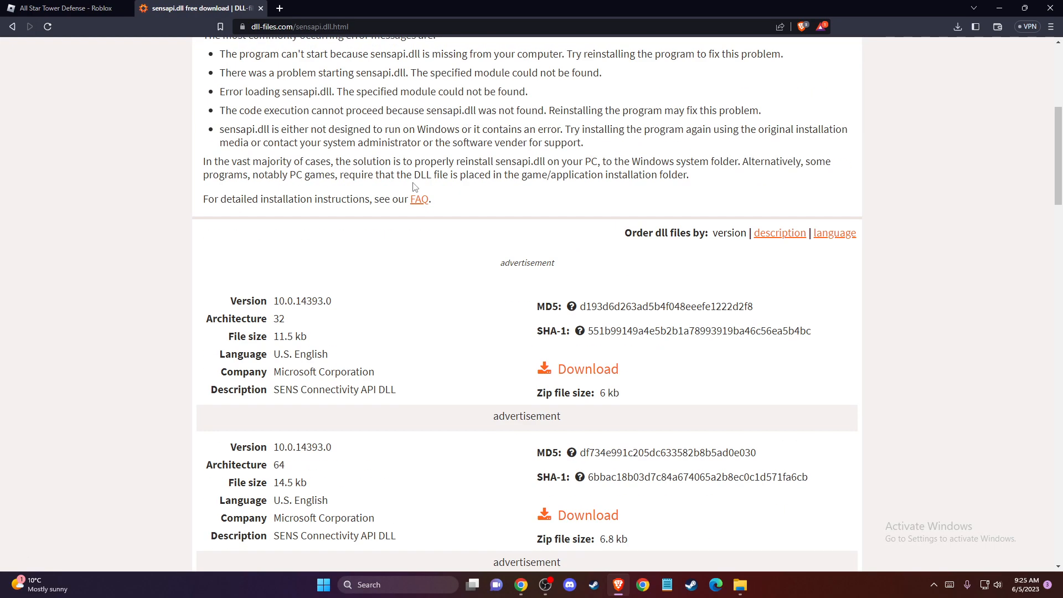
{"action": "scroll", "scroll_direction": "down", "scroll_amount": 3}
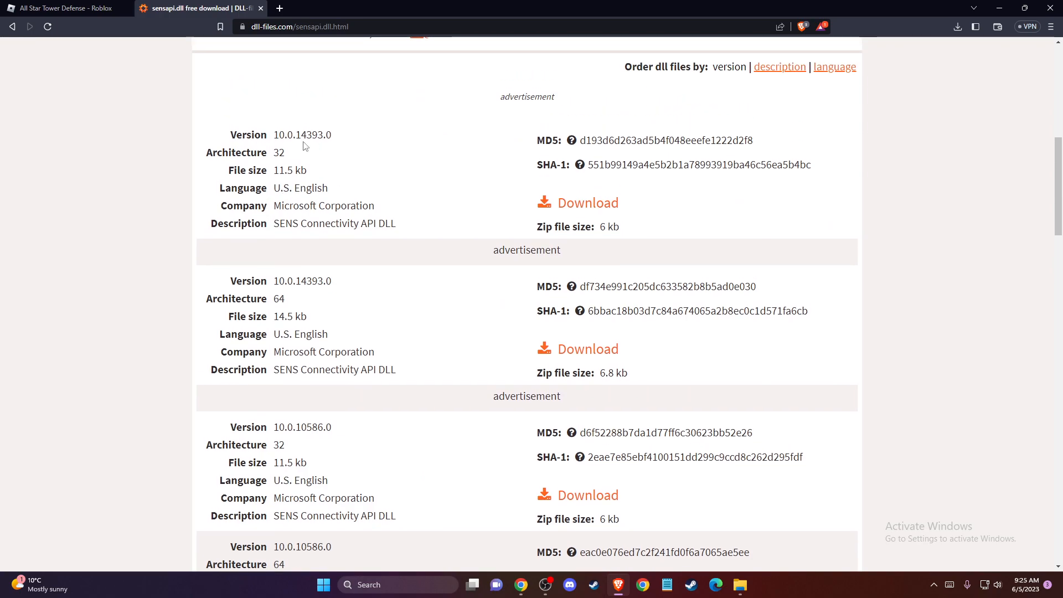
{"action": "double_click", "coordinate": [279, 299]}
{"action": "type", "text": "sy"}
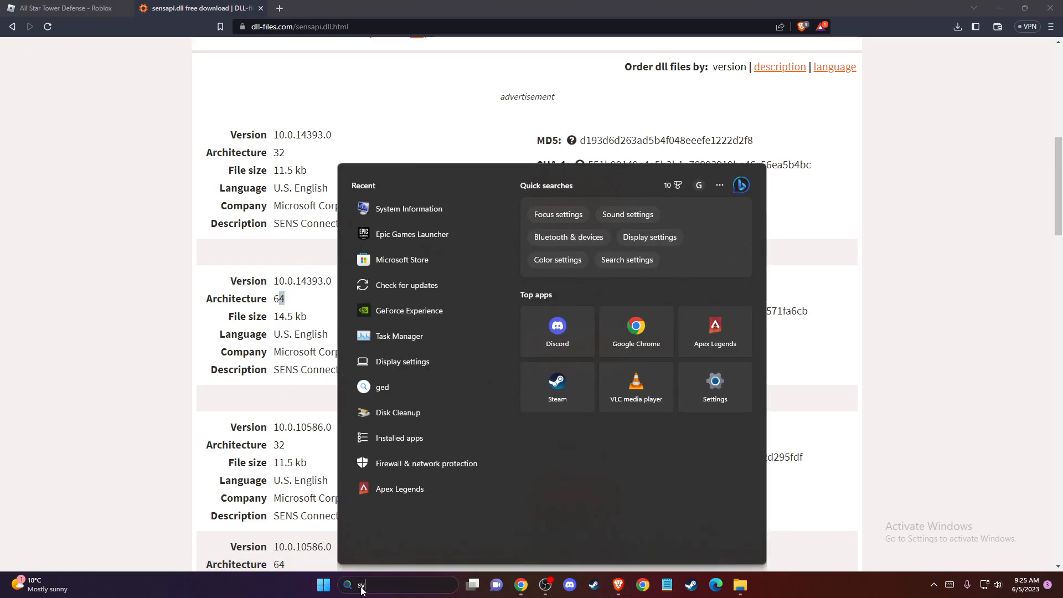
Step: Launch System Information to confirm the system type is x64-based PC
{"action": "left_click", "coordinate": [408, 208]}
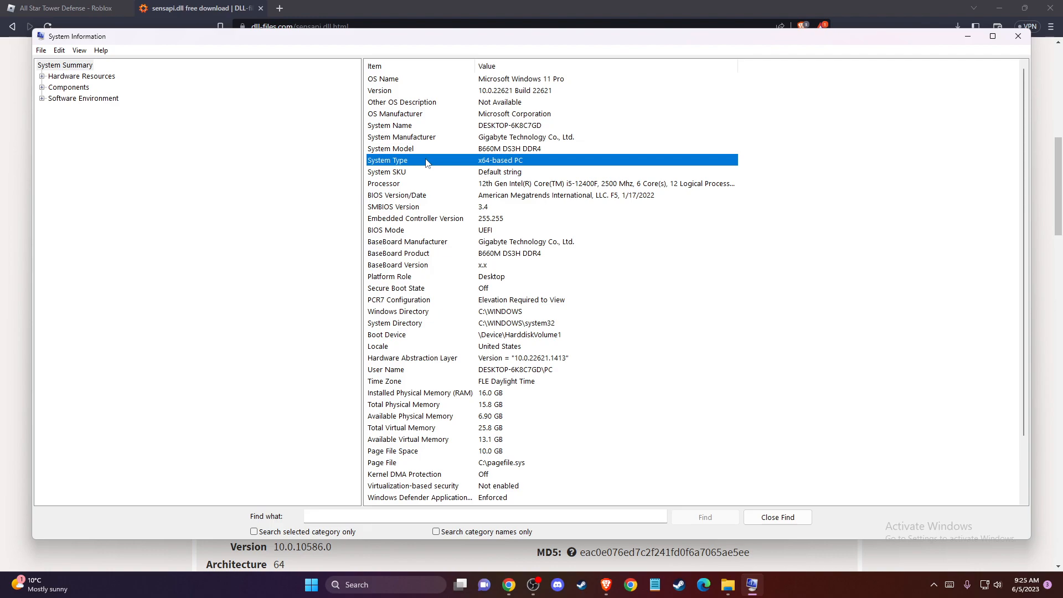
{"action": "mouse_move", "coordinate": [651, 156]}
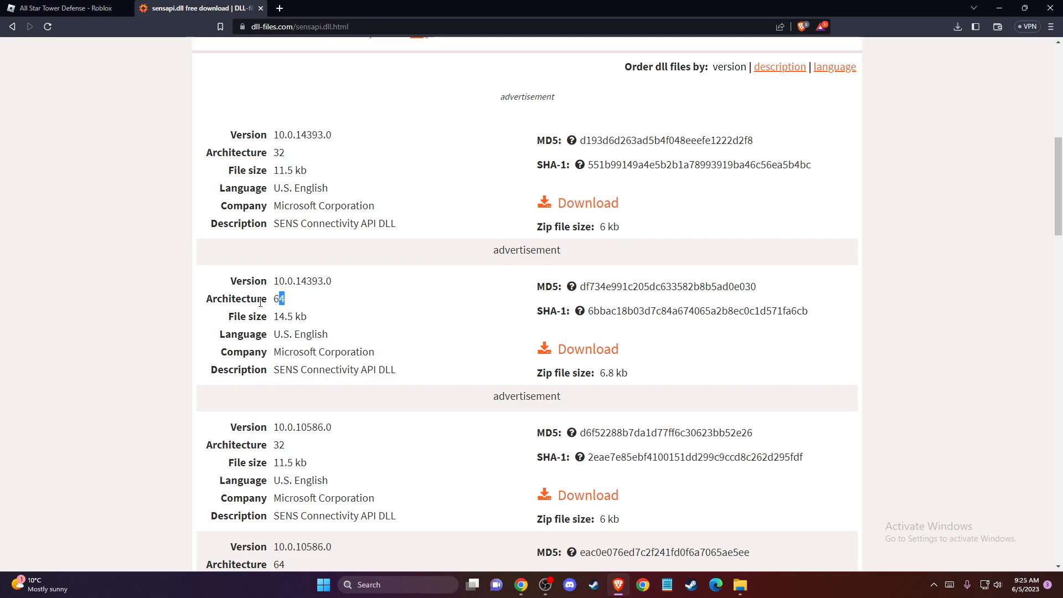
{"action": "mouse_move", "coordinate": [588, 348]}
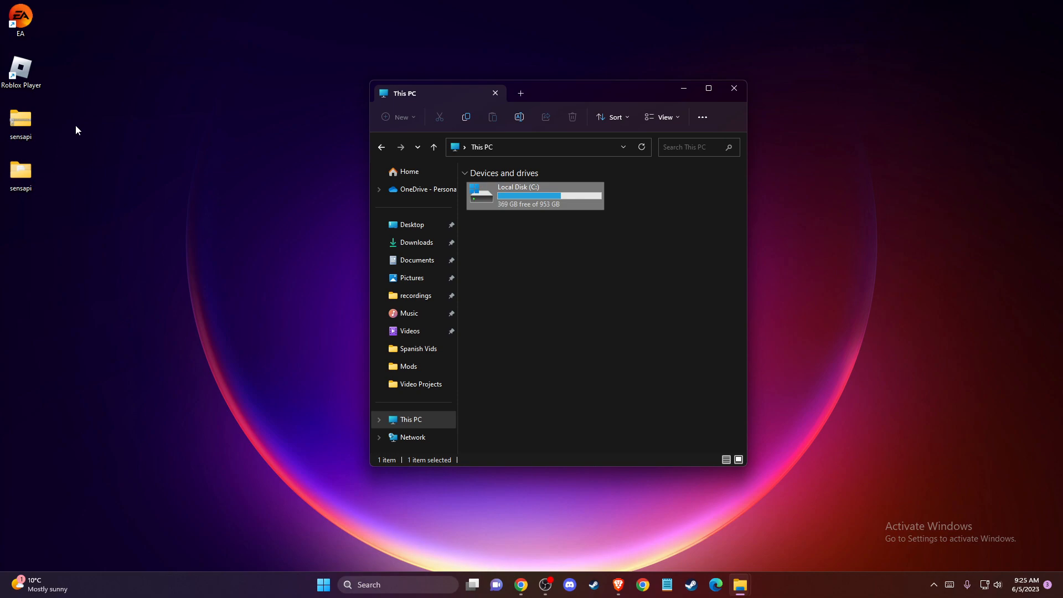
Step: Extract the sensapi zip to a desktop sensapi folder and open it, showing README and SensApi.dll
{"action": "right_click", "coordinate": [21, 118]}
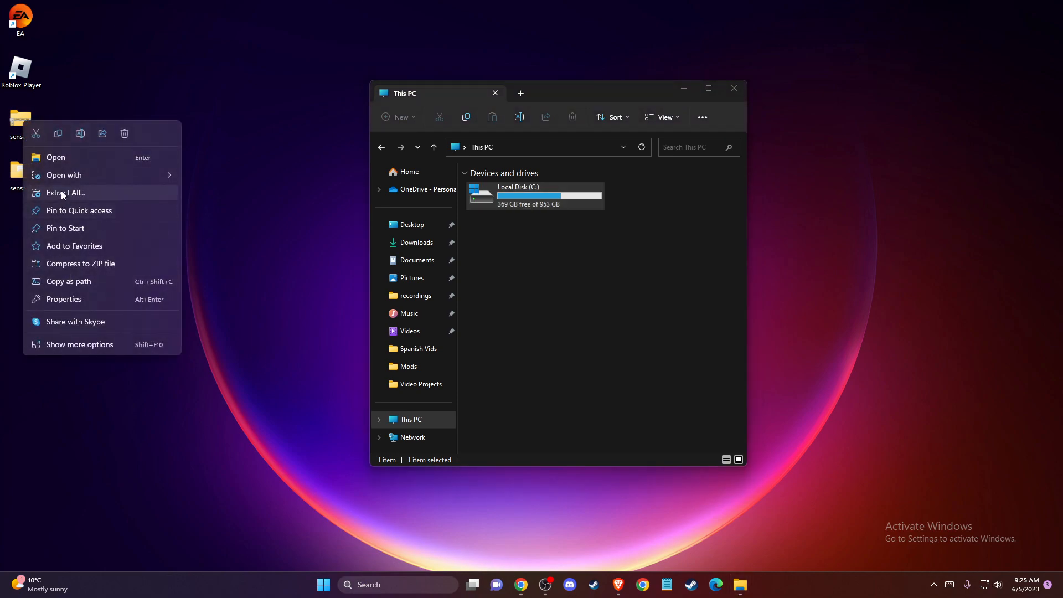
{"action": "left_click", "coordinate": [65, 192]}
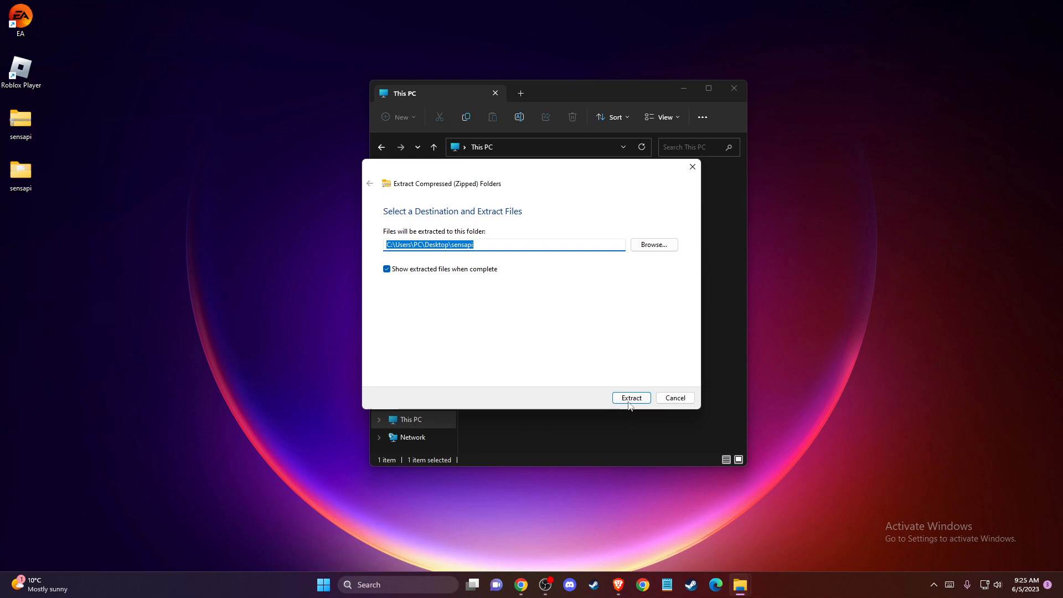
{"action": "left_click", "coordinate": [630, 398]}
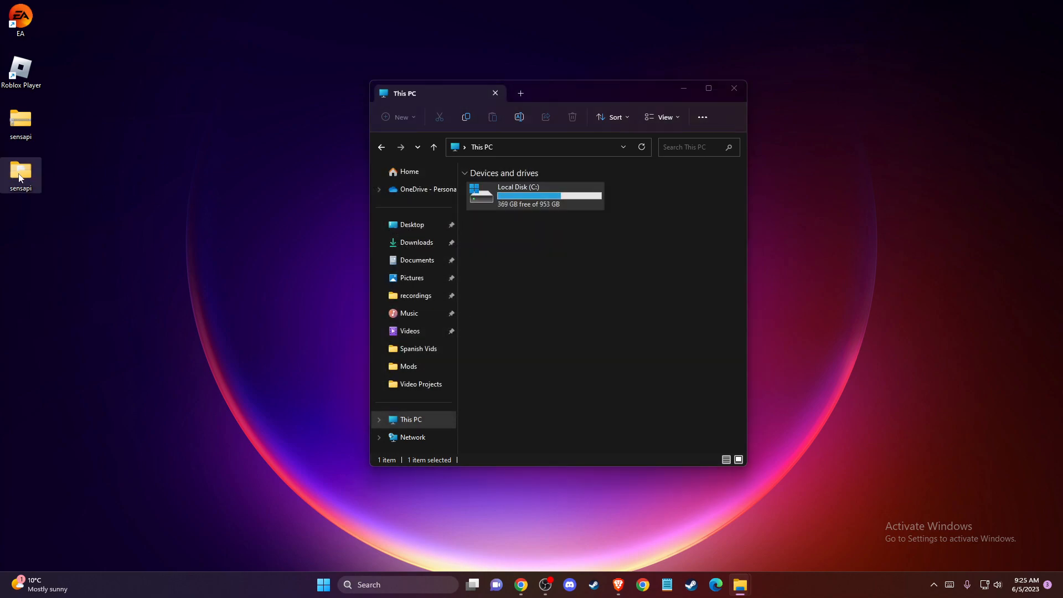
{"action": "double_click", "coordinate": [20, 172]}
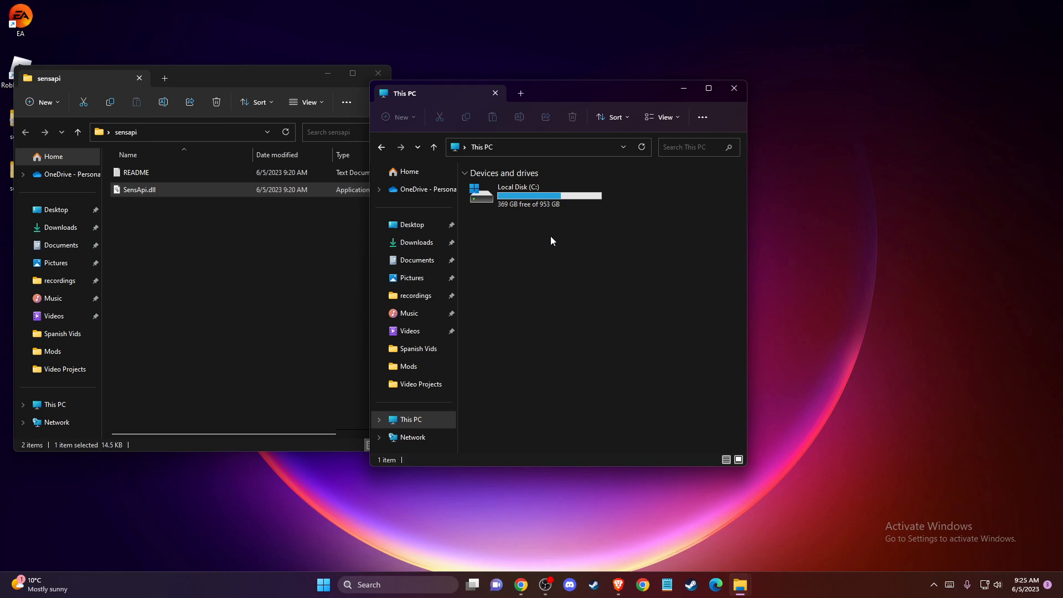
{"action": "mouse_move", "coordinate": [586, 226]}
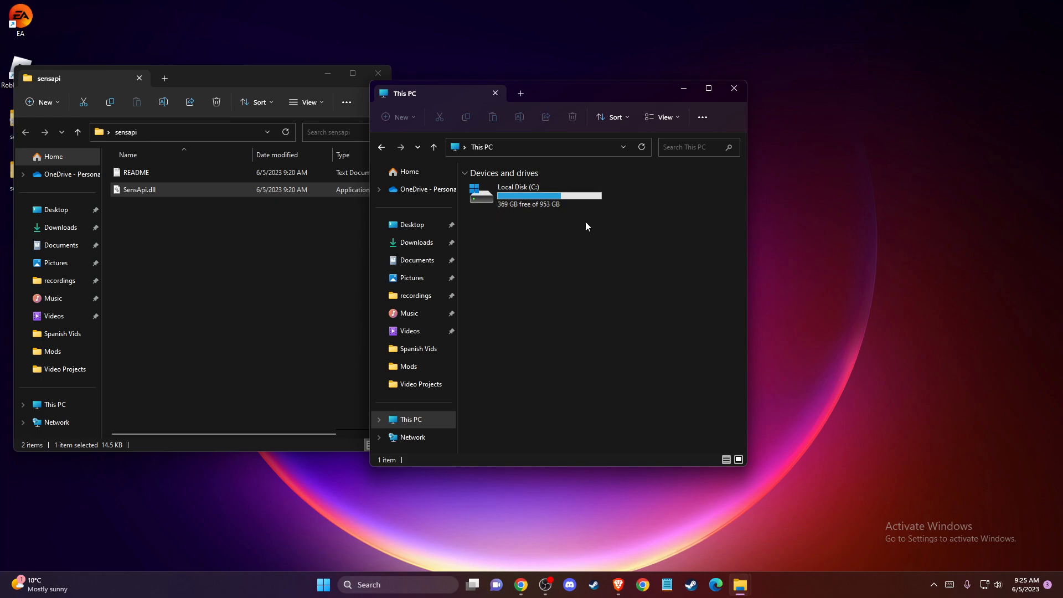
Step: Browse to C:\Windows\System32 and drag SensApi.dll from the sensapi folder into it
{"action": "double_click", "coordinate": [549, 195]}
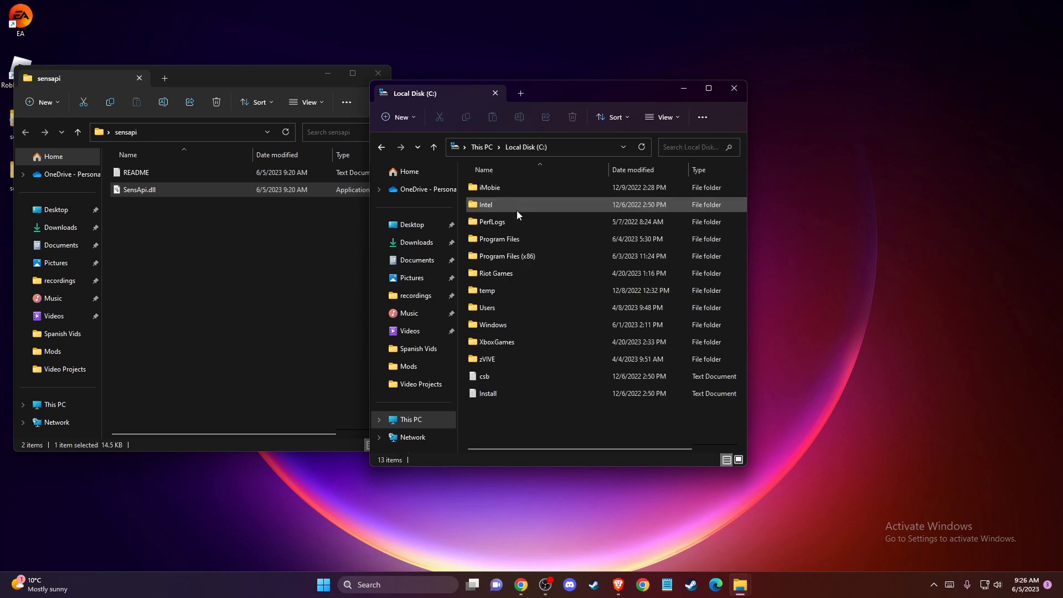
{"action": "left_click", "coordinate": [492, 325]}
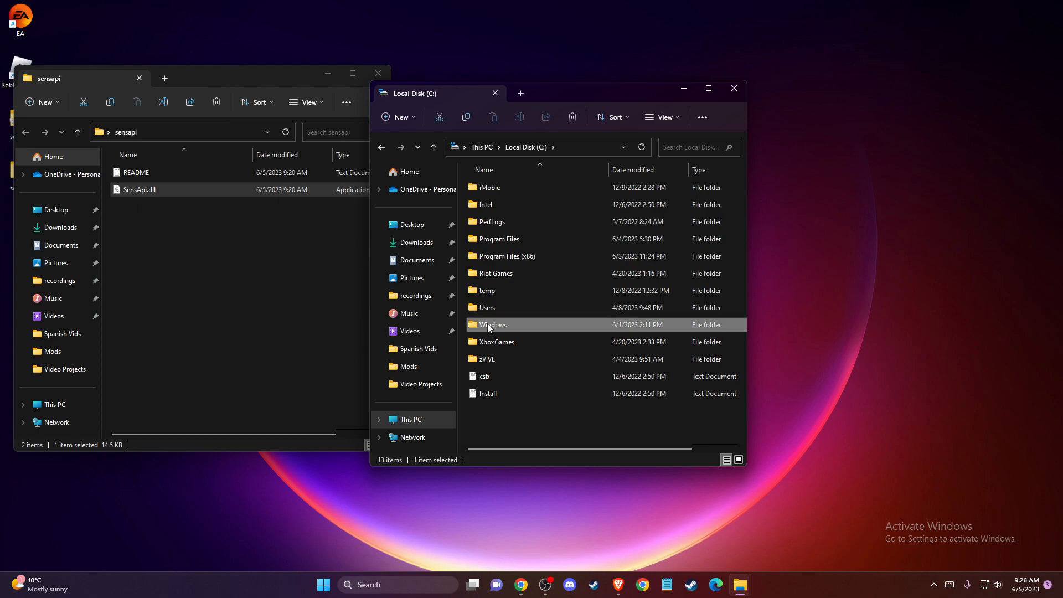
{"action": "double_click", "coordinate": [491, 325]}
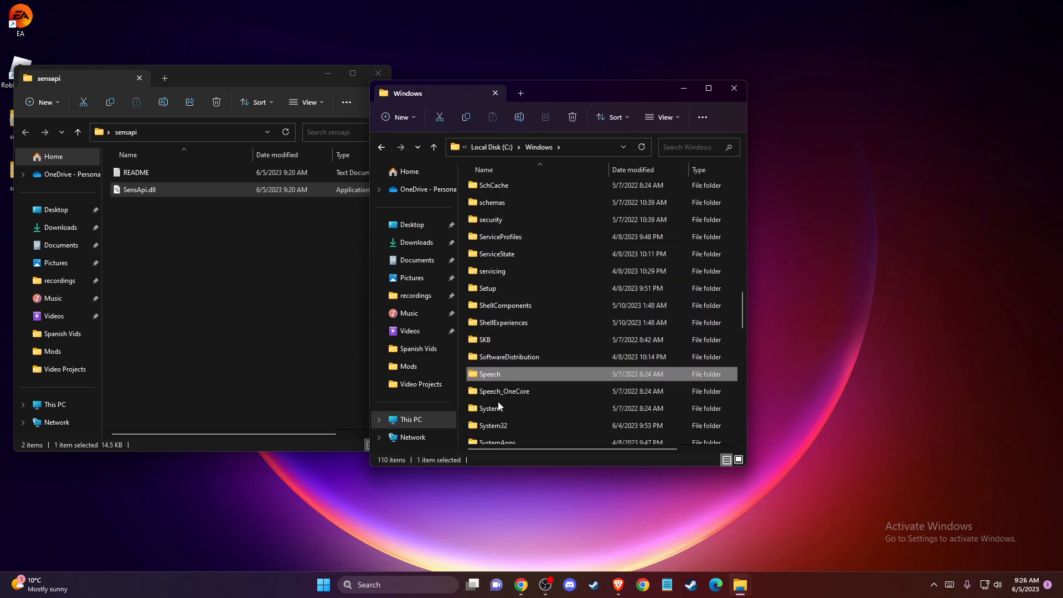
{"action": "double_click", "coordinate": [493, 425]}
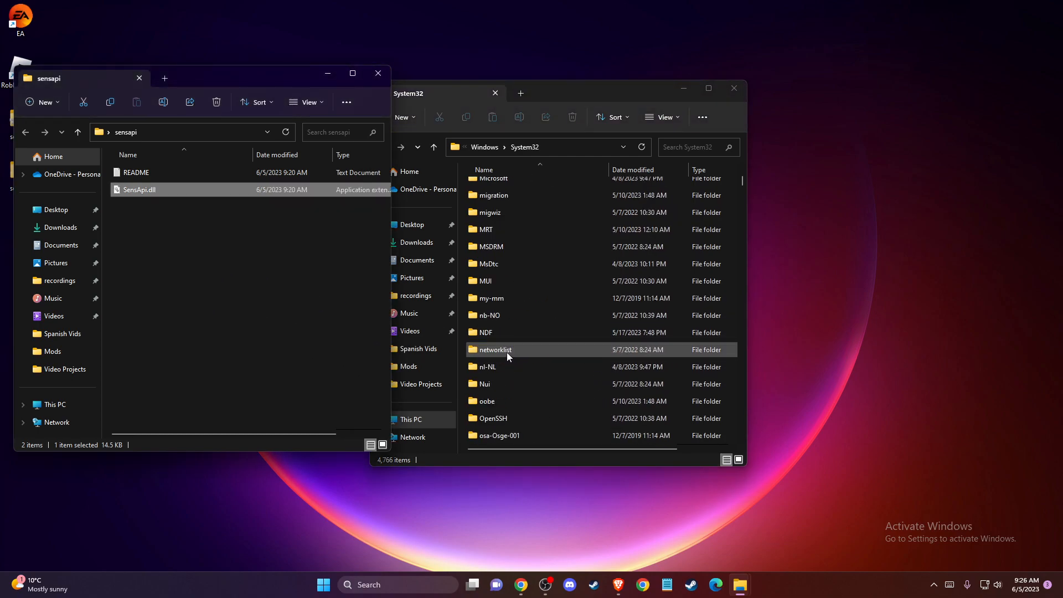
{"action": "mouse_move", "coordinate": [510, 212]}
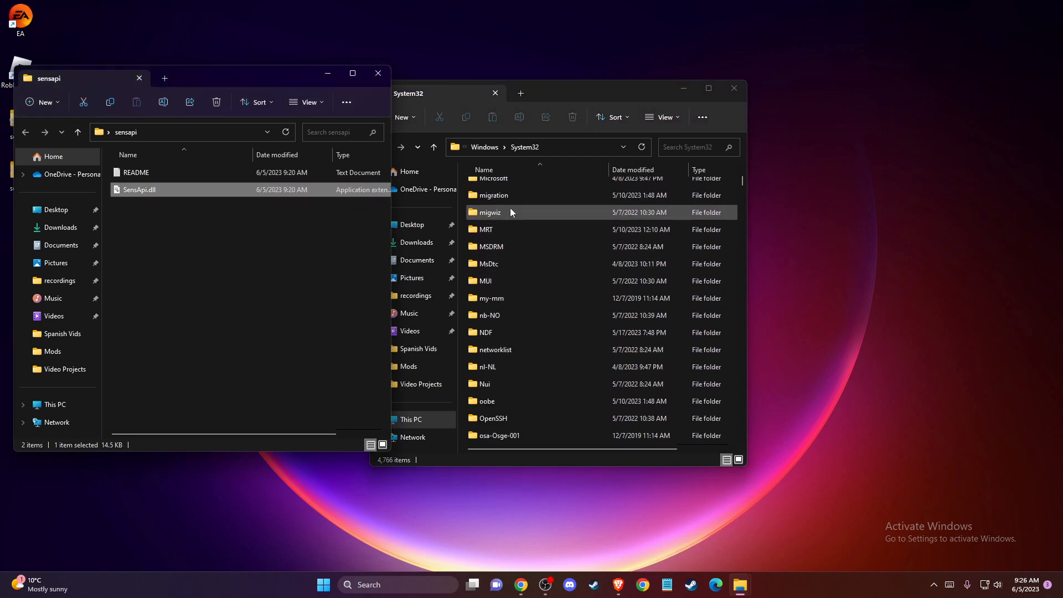
{"action": "left_click", "coordinate": [524, 148]}
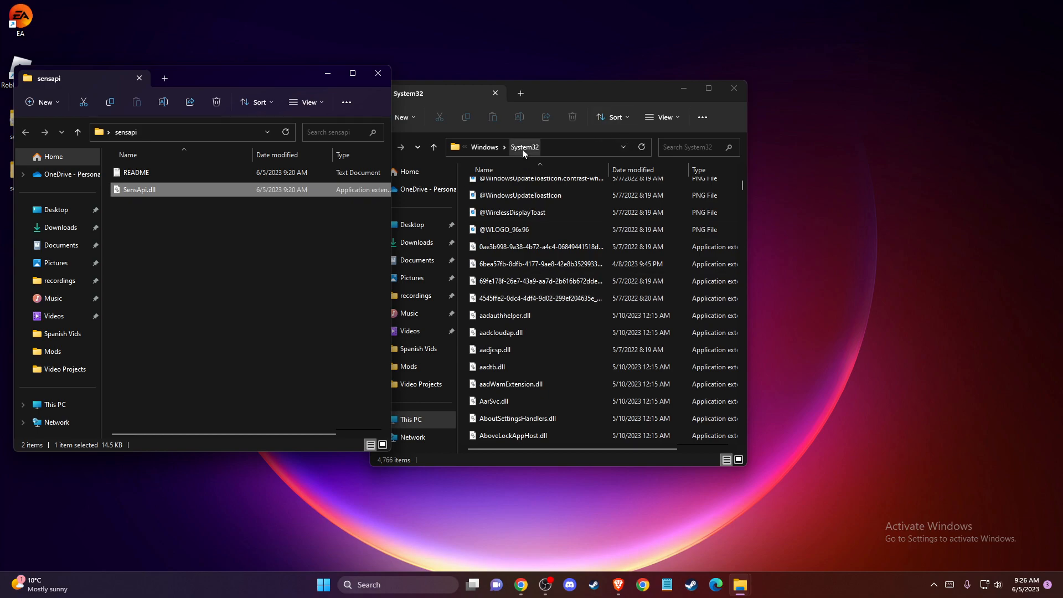
{"action": "left_click_drag", "start_coordinate": [139, 189], "coordinate": [576, 329]}
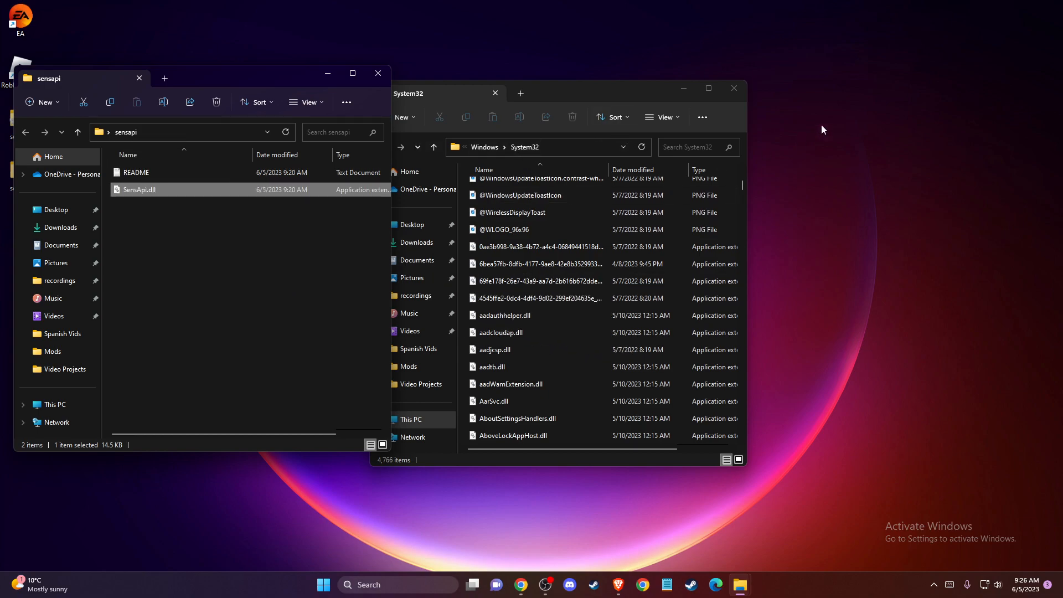
Step: Close the System32 window and launch Check for updates via a 'check for updates' search
{"action": "left_click", "coordinate": [732, 88]}
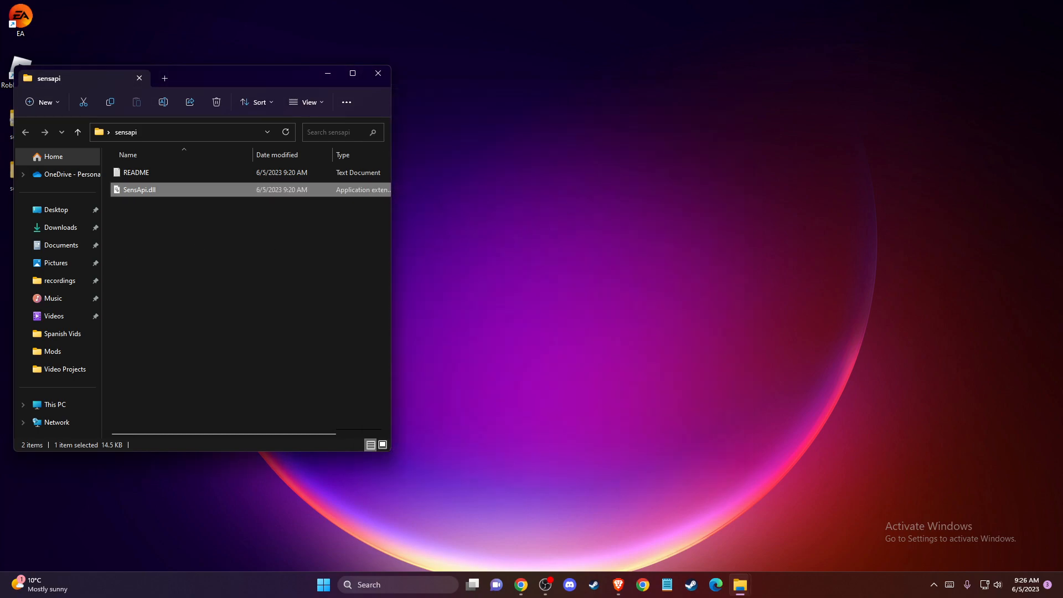
{"action": "left_click", "coordinate": [396, 585]}
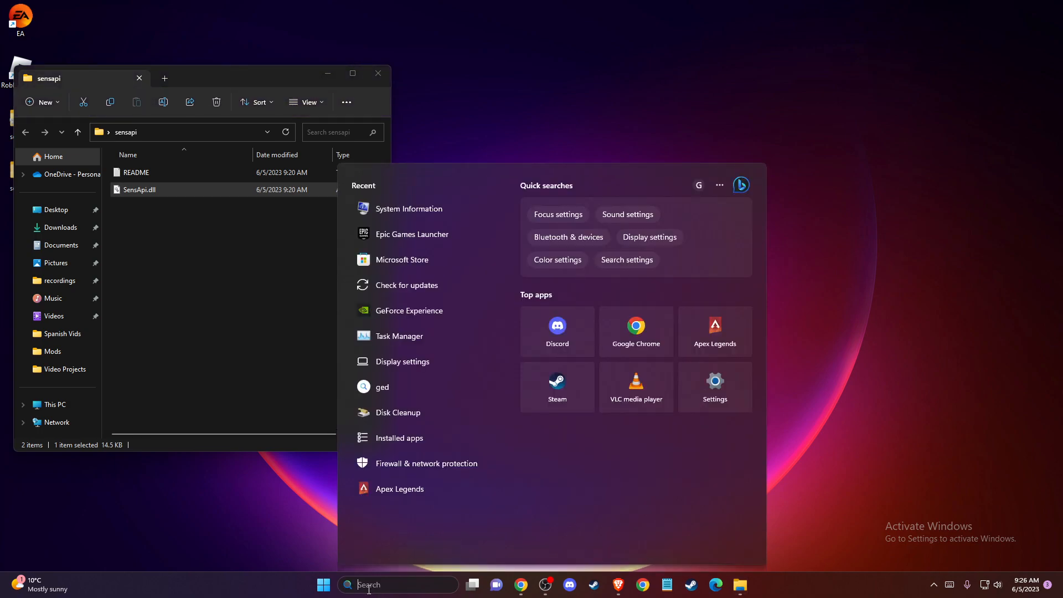
{"action": "type", "text": "check"}
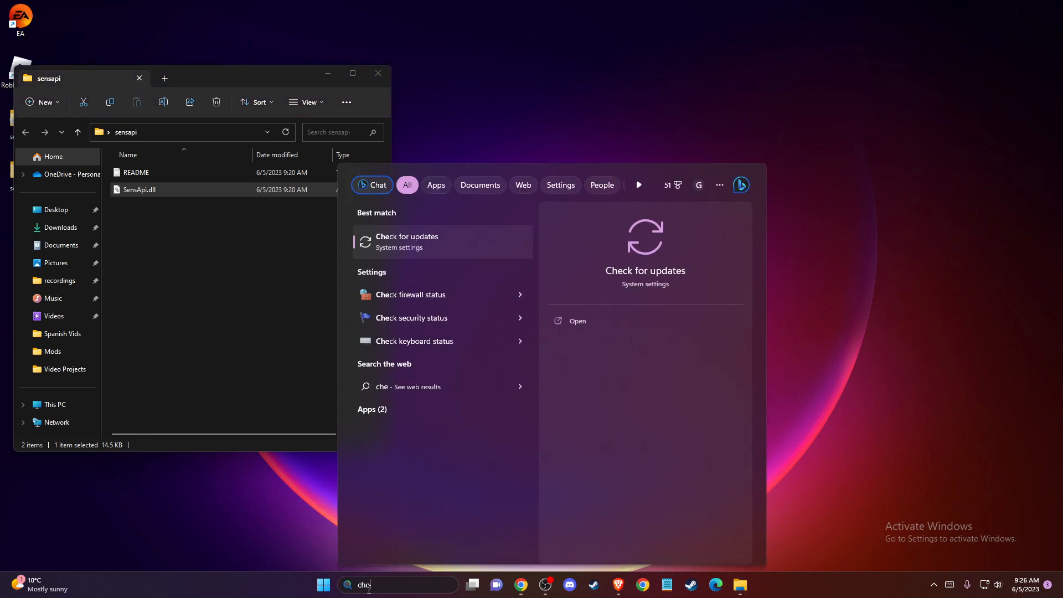
{"action": "type", "text": "check for updates"}
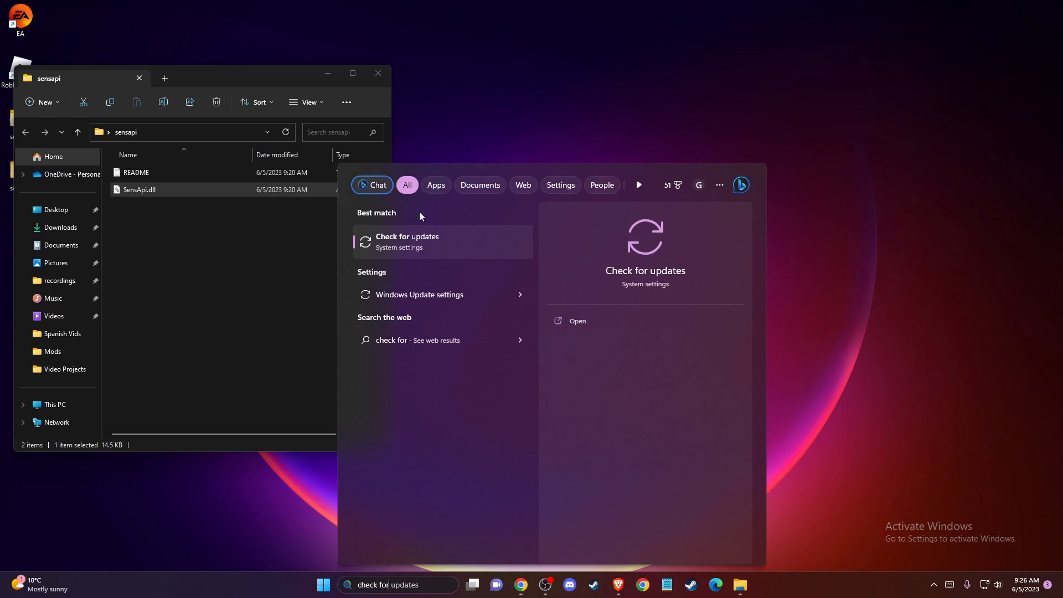
{"action": "left_click", "coordinate": [408, 242]}
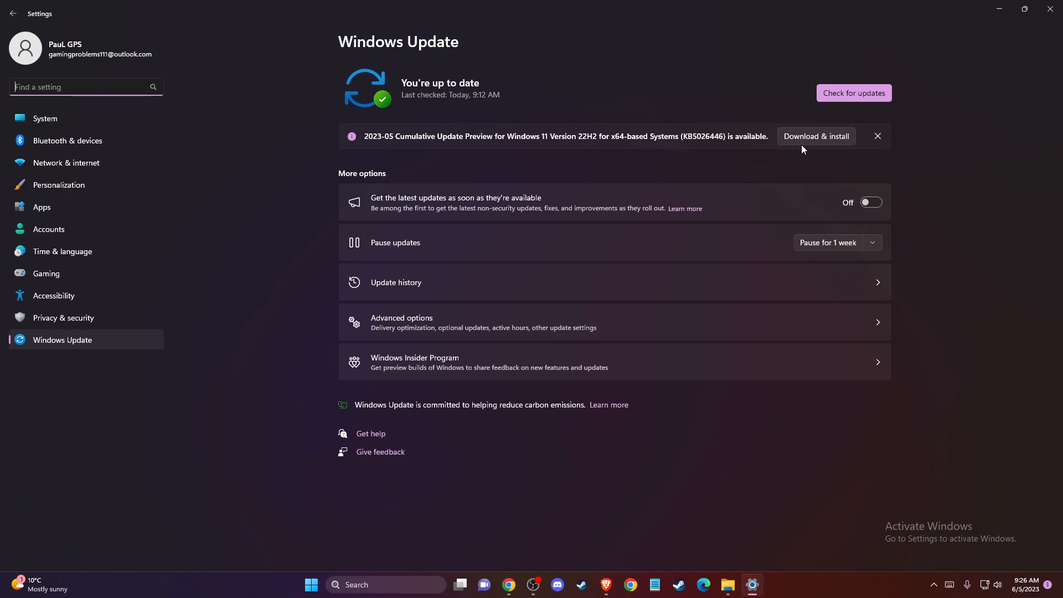
{"action": "mouse_move", "coordinate": [597, 147]}
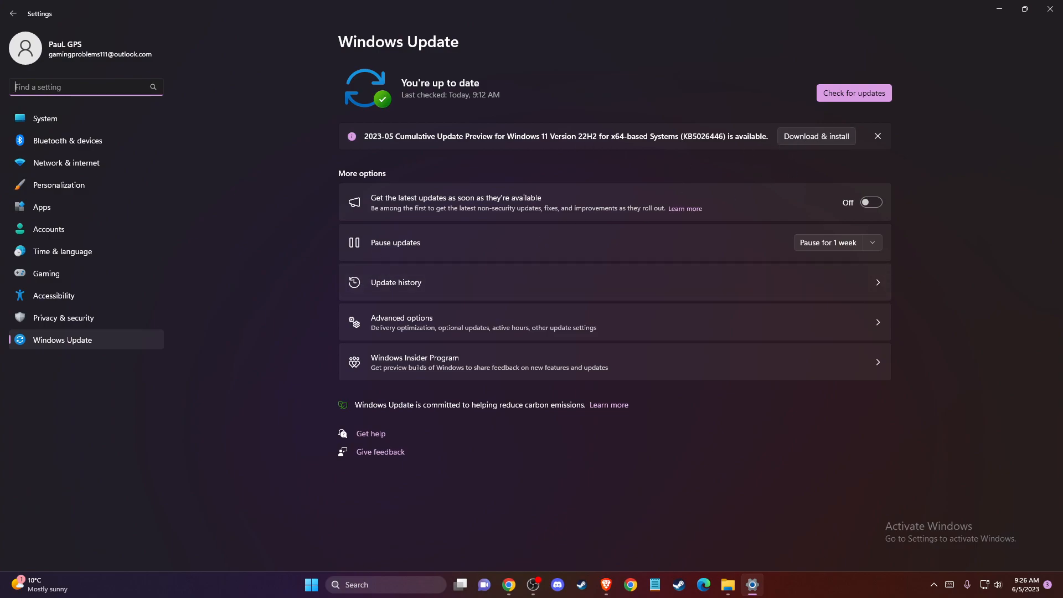
{"action": "mouse_move", "coordinate": [190, 278]}
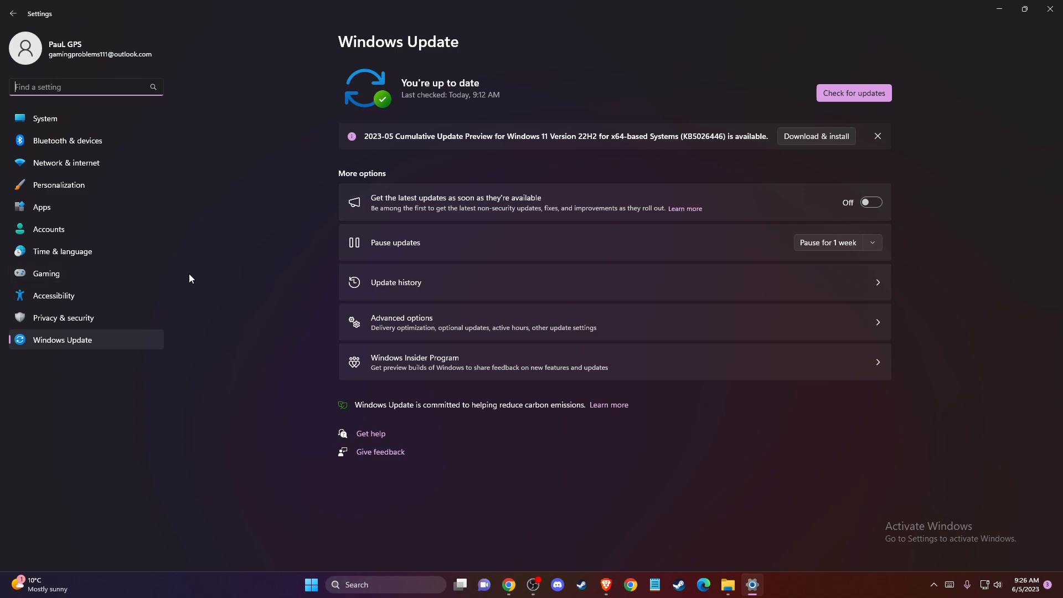
{"action": "mouse_move", "coordinate": [194, 277]}
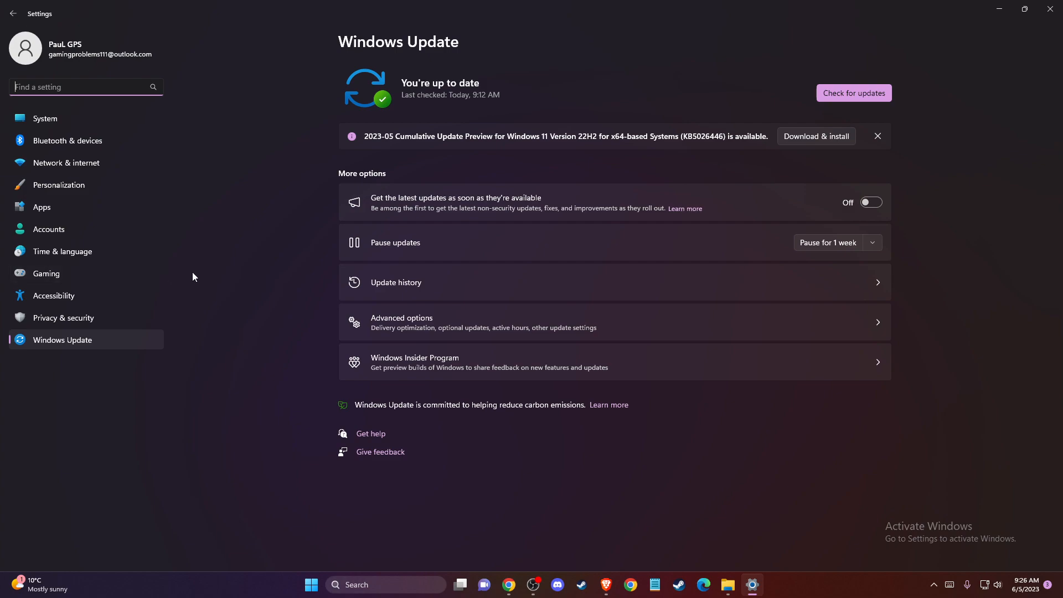